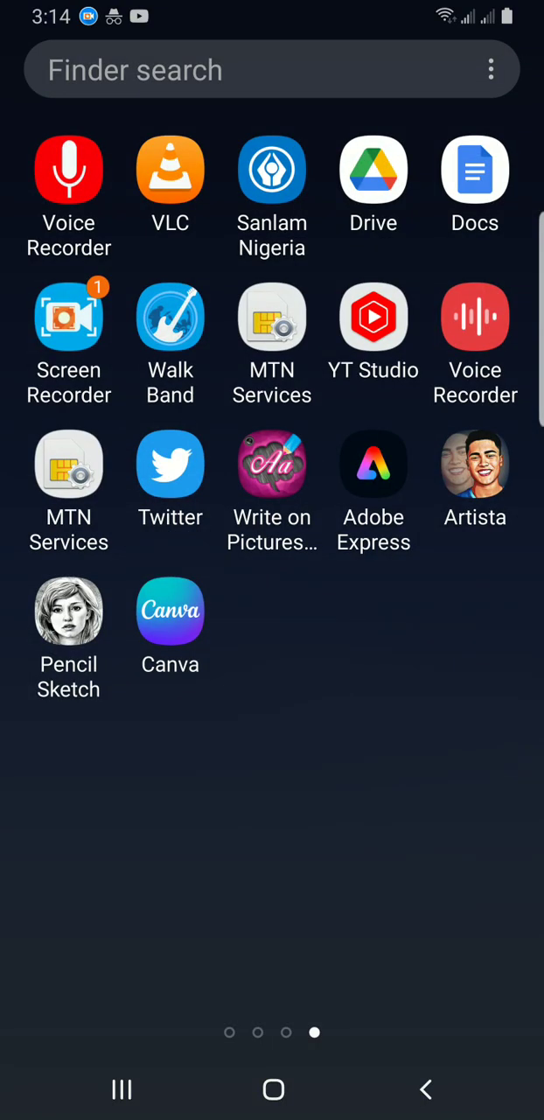
# - Search the launcher for 'Word' and launch the app to bring up CHANGE VIEW
pyautogui.click(228, 70)
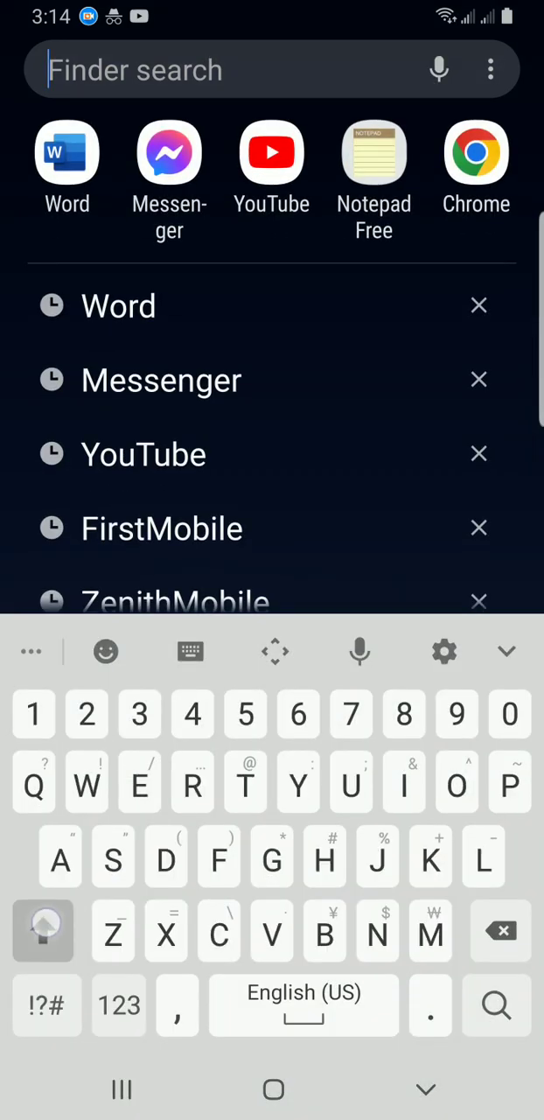
pyautogui.write('Word')
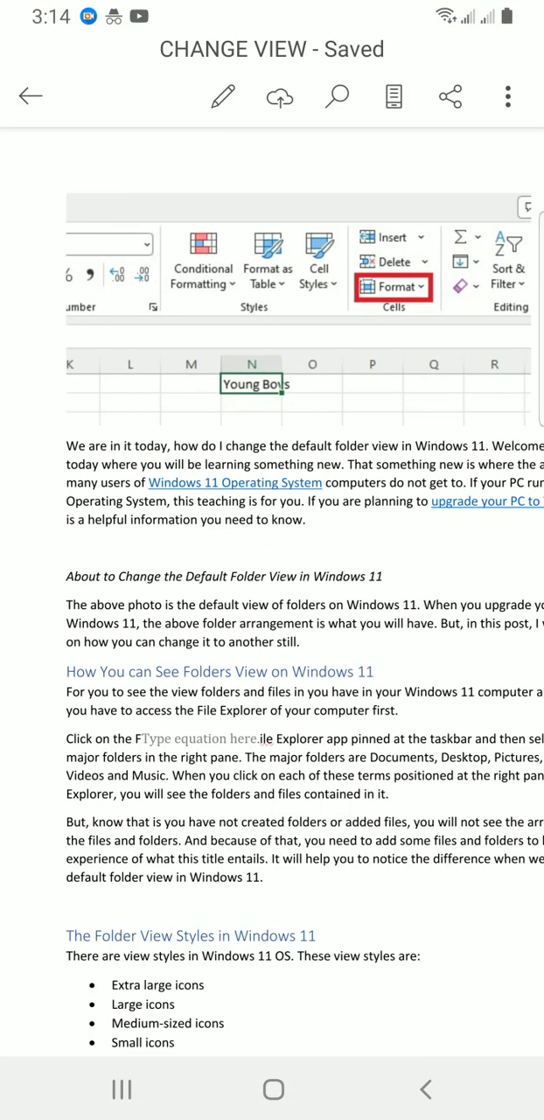
# - Back out of CHANGE VIEW to the Recent documents list
pyautogui.click(30, 96)
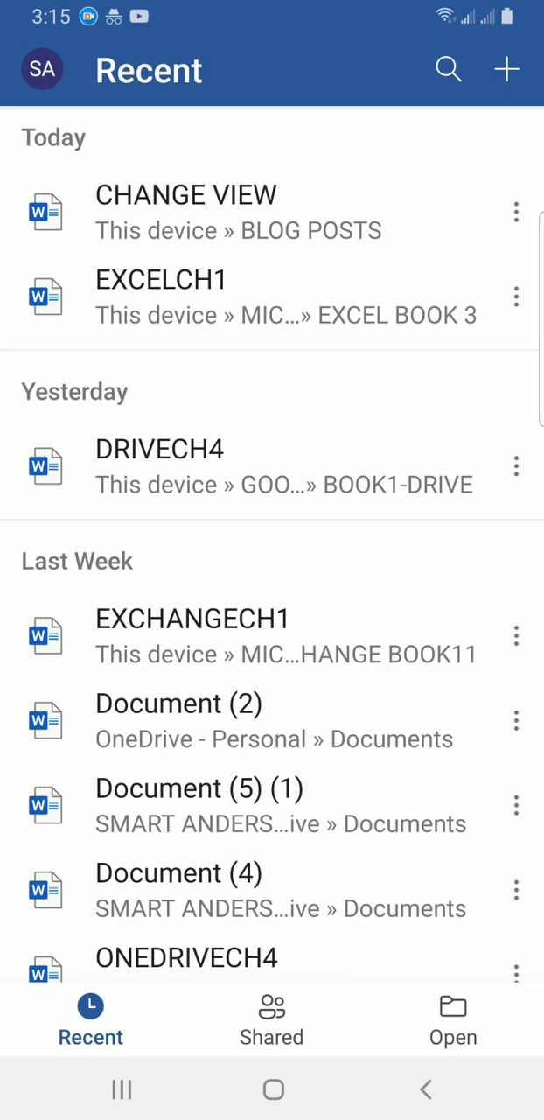
# - Scroll the Recent list to find CHANGE VIEW under Today and reopen it for editing
pyautogui.scroll(3)
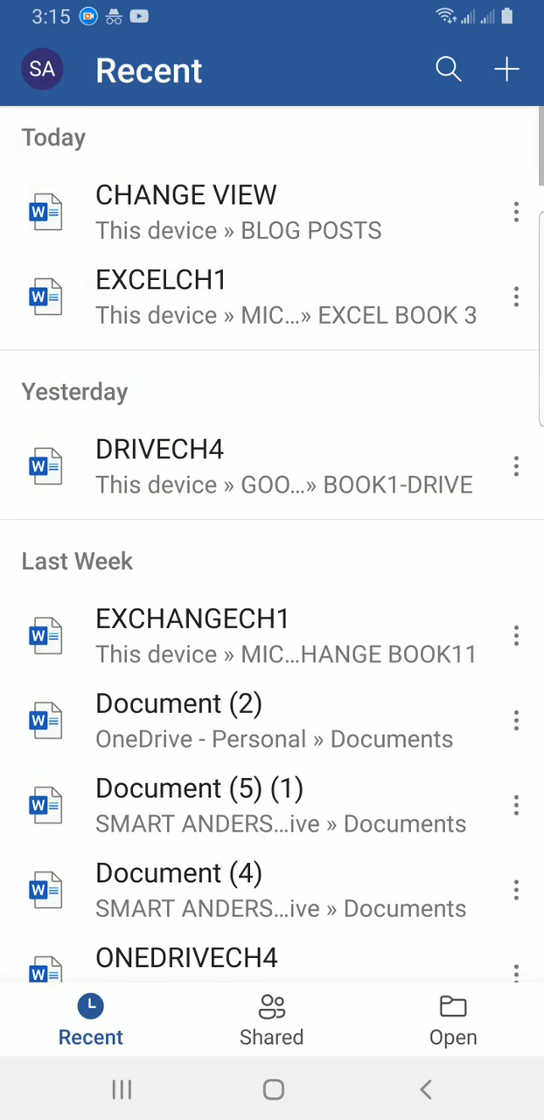
pyautogui.scroll(3)
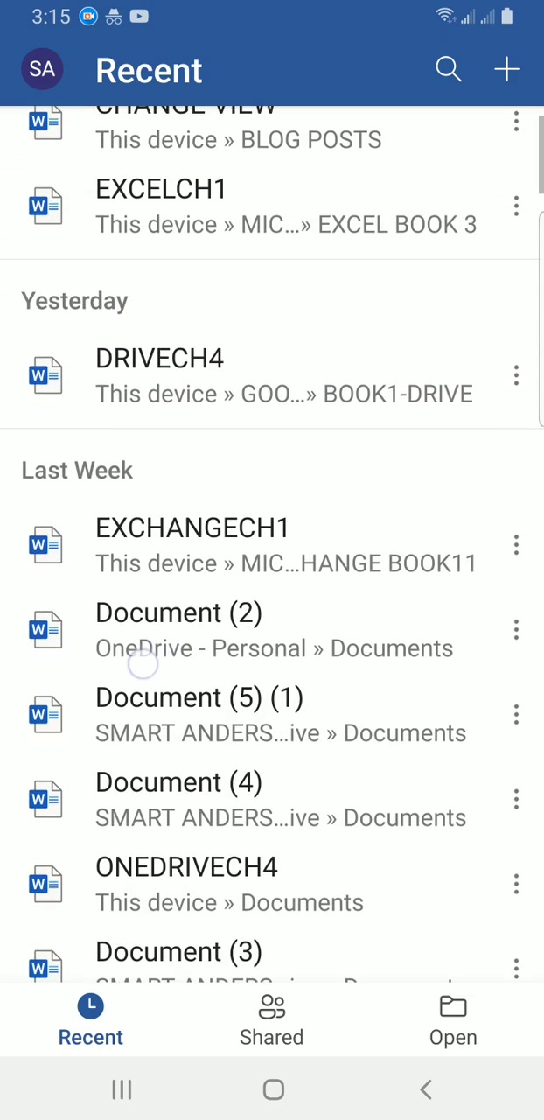
pyautogui.scroll(-3)
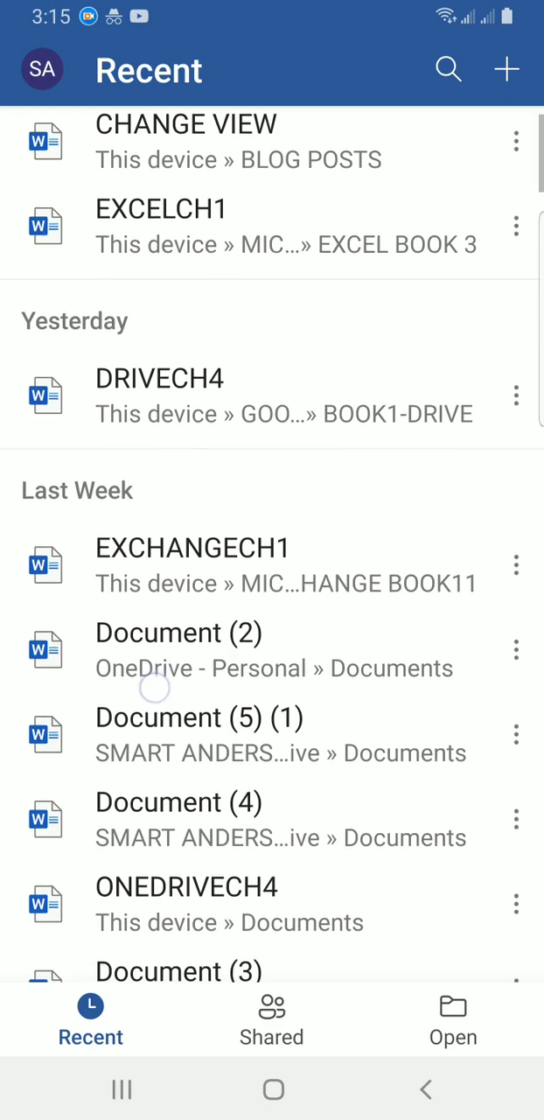
pyautogui.scroll(-3)
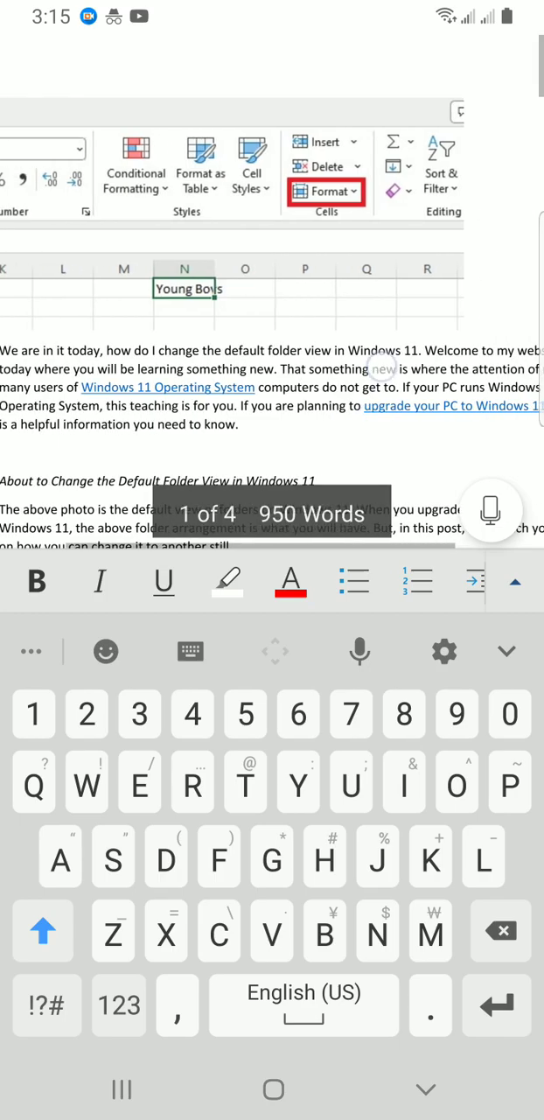
# - Review the pages, select the spreadsheet screenshot at the top and show its formatting options
pyautogui.scroll(-3)
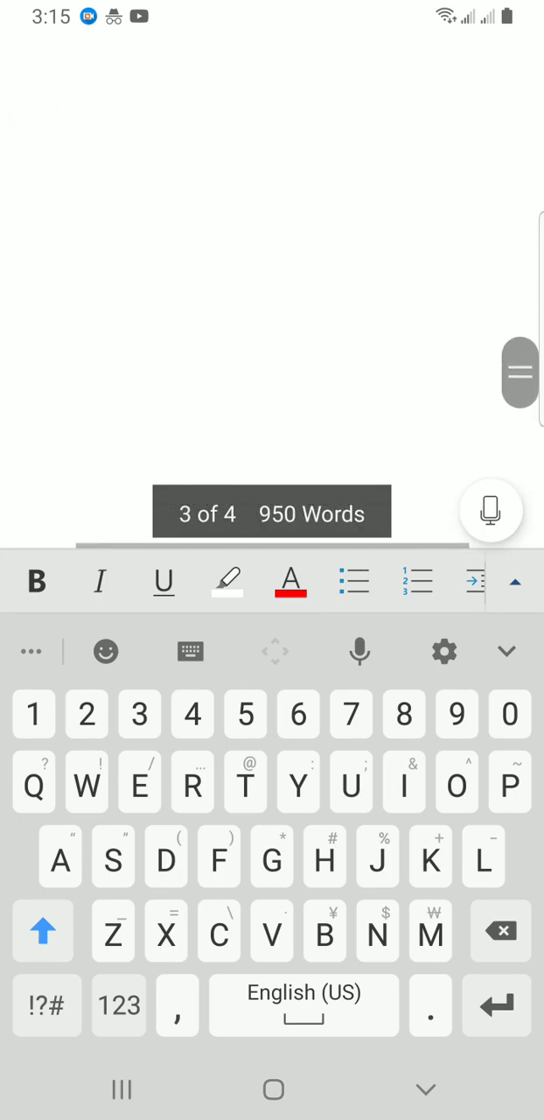
pyautogui.scroll(3)
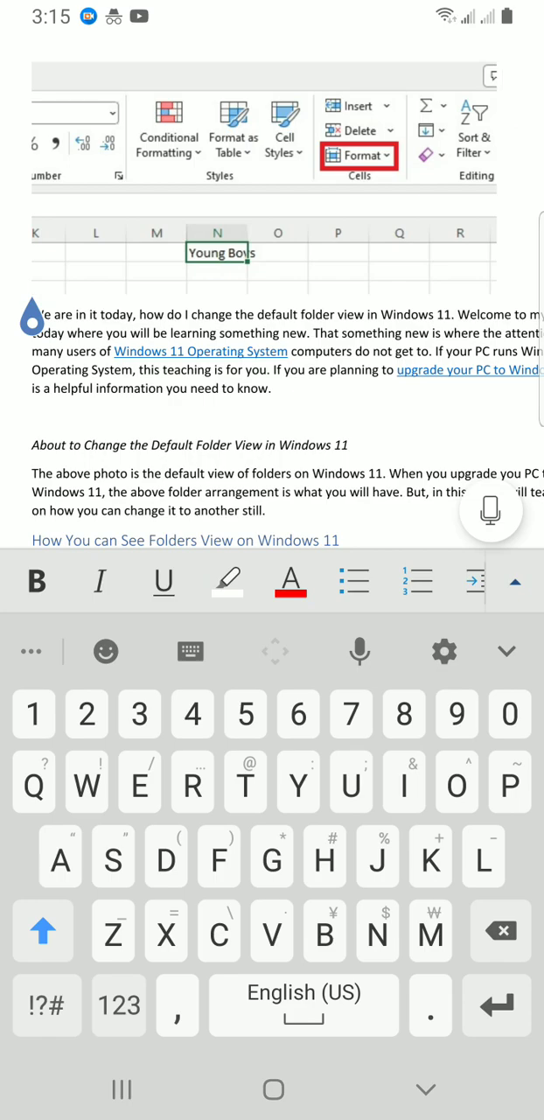
pyautogui.click(33, 287)
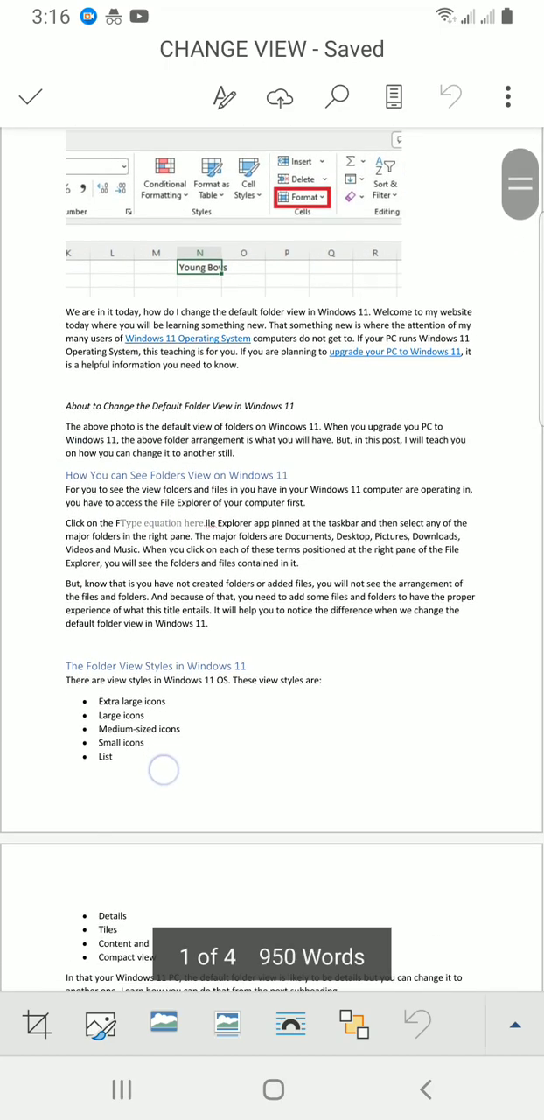
pyautogui.click(231, 236)
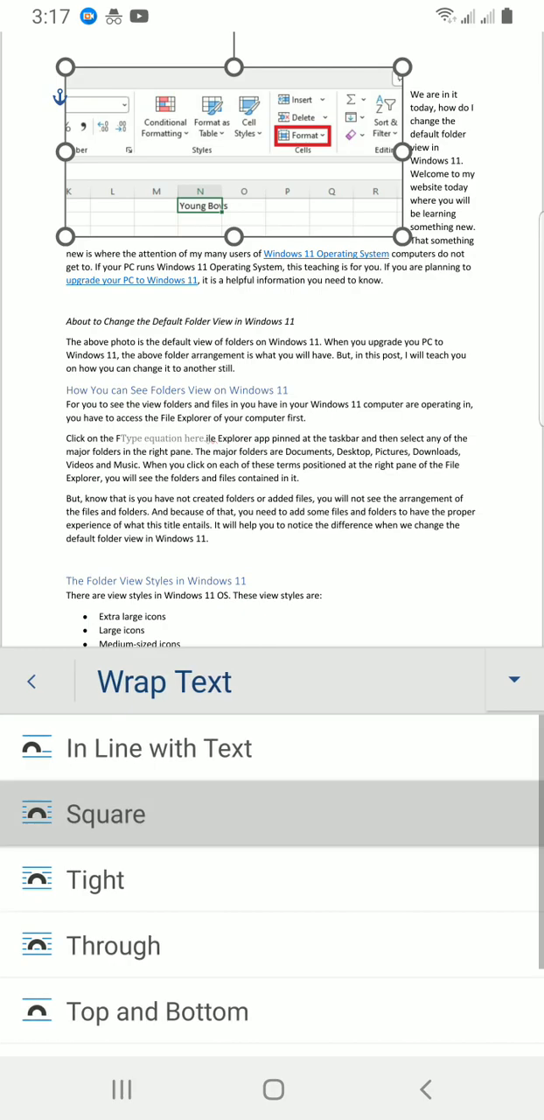
# - Apply Tight, Through, Top and Bottom, Behind Text and In Front of Text wrapping, then return to Picture options
pyautogui.click(31, 680)
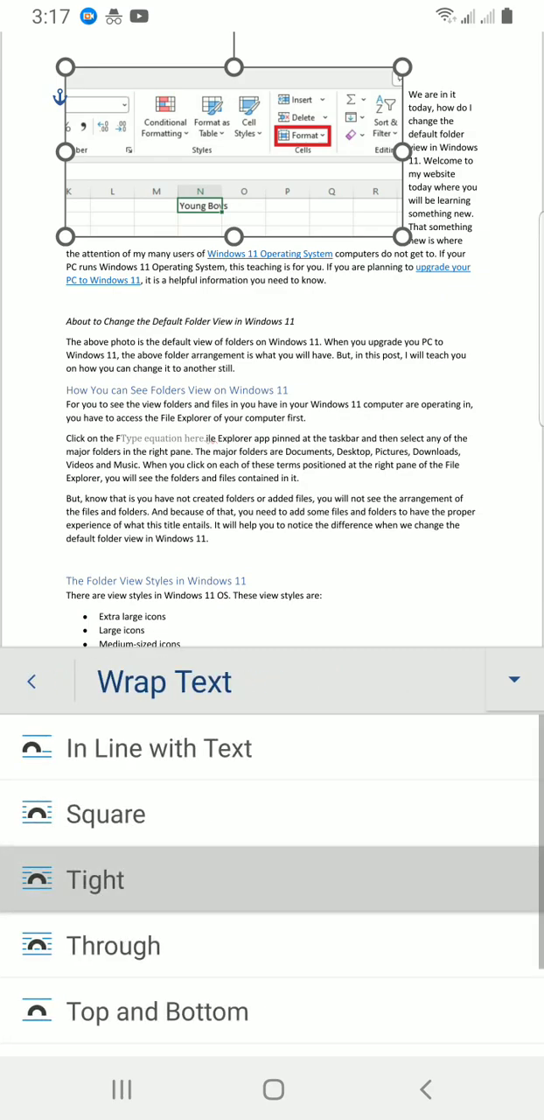
pyautogui.click(32, 681)
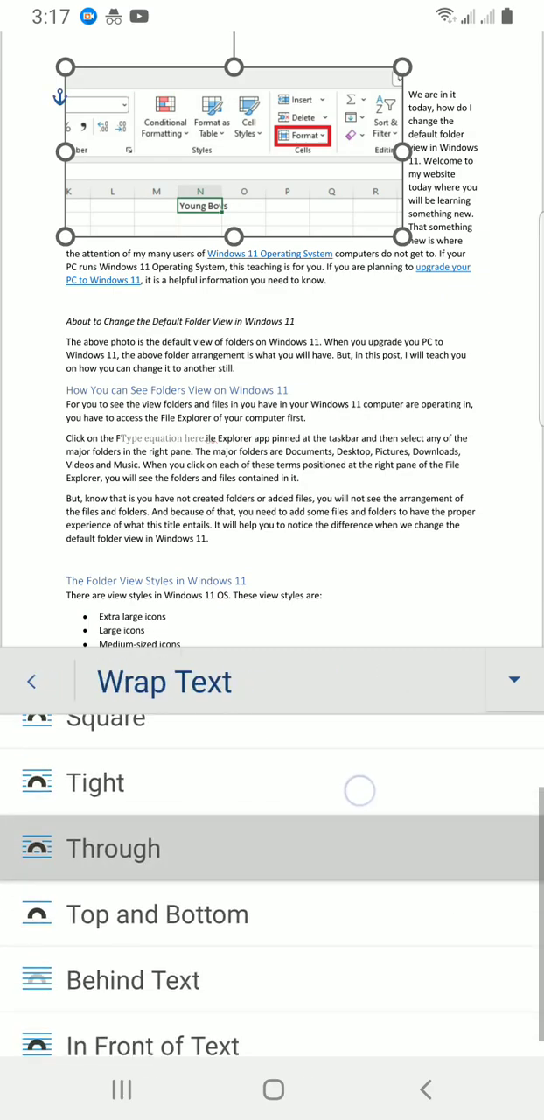
pyautogui.click(32, 681)
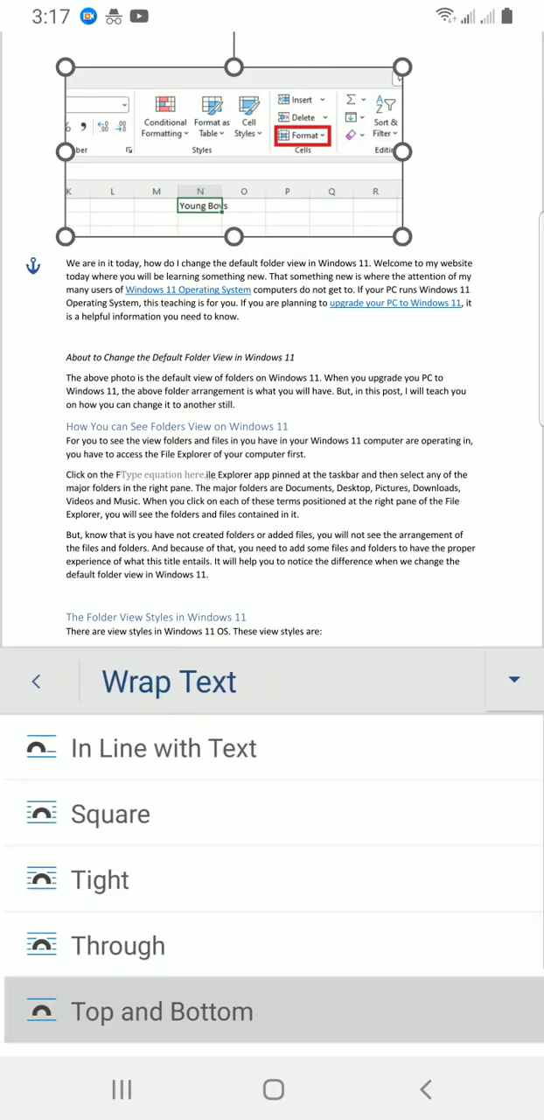
pyautogui.click(34, 681)
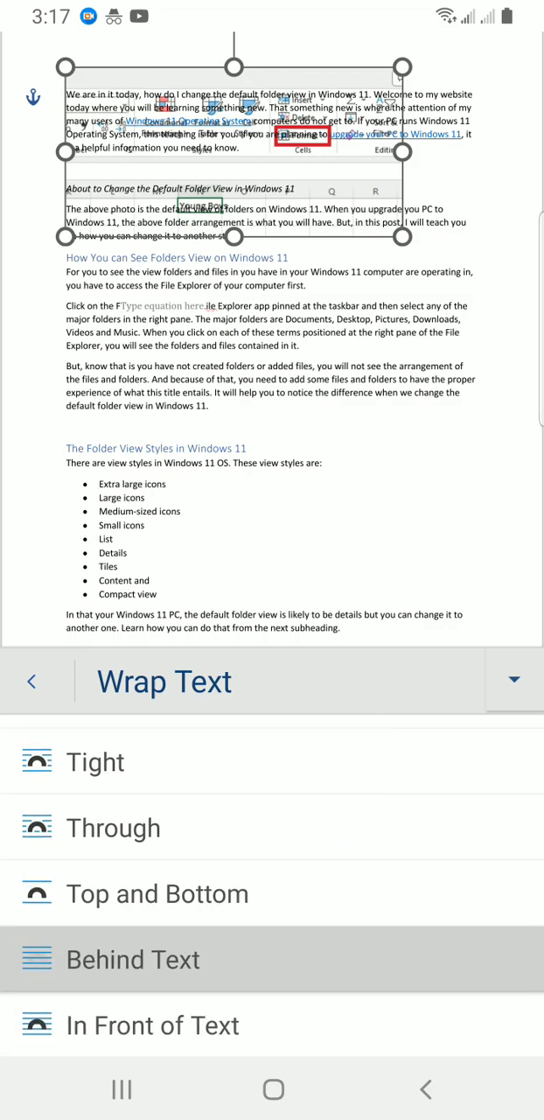
pyautogui.click(31, 680)
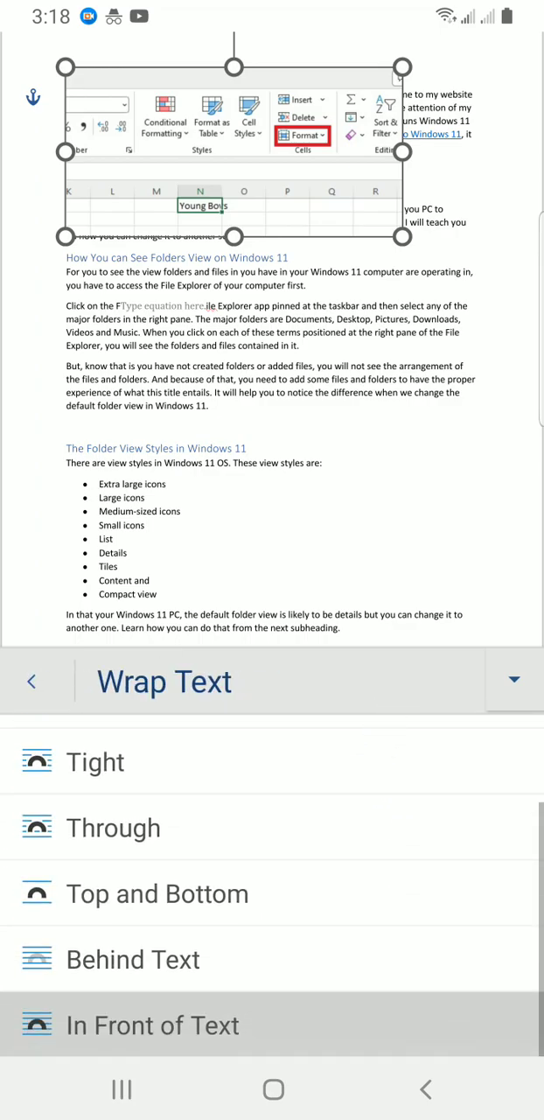
pyautogui.click(32, 683)
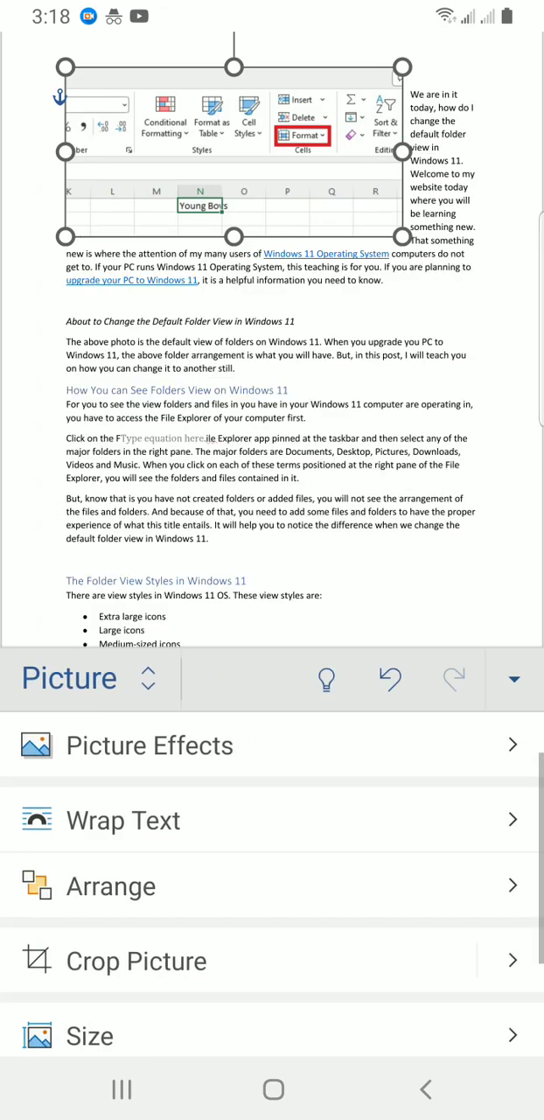